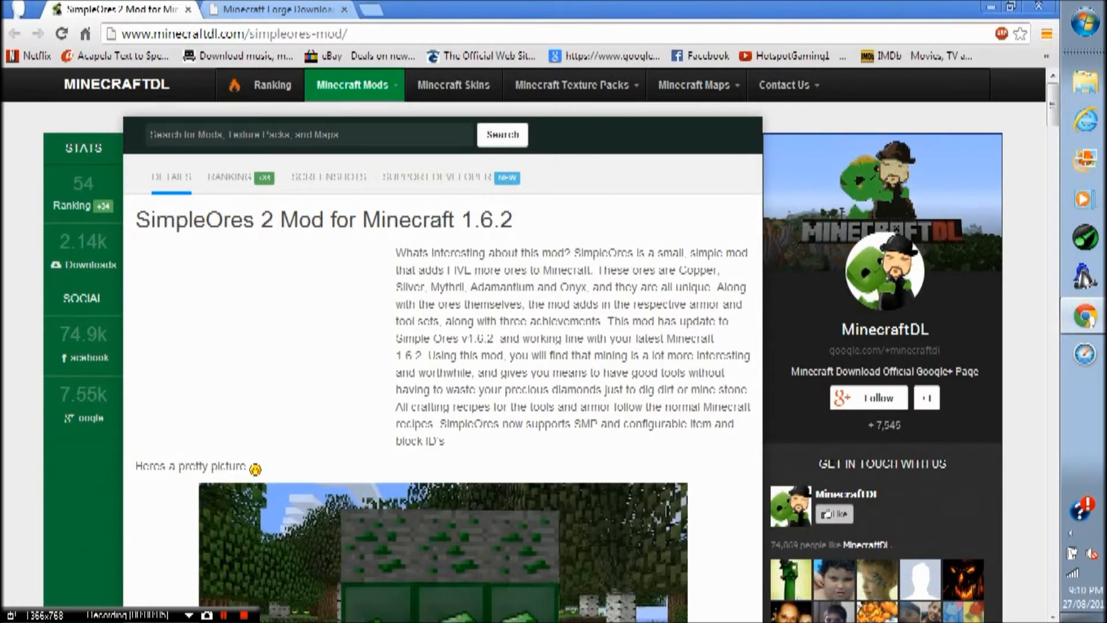
Scroll the SimpleOres 2 mod page down past the description and video to its download links.
{"action": "double_click", "coordinate": [162, 219]}
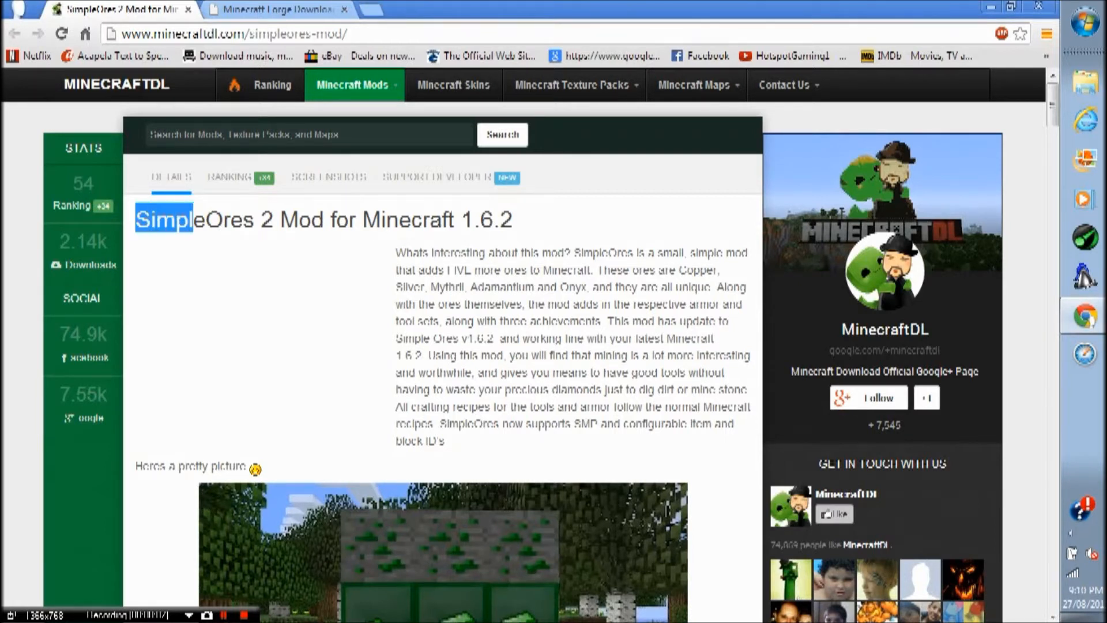
{"action": "scroll", "scroll_direction": "down", "scroll_amount": 3}
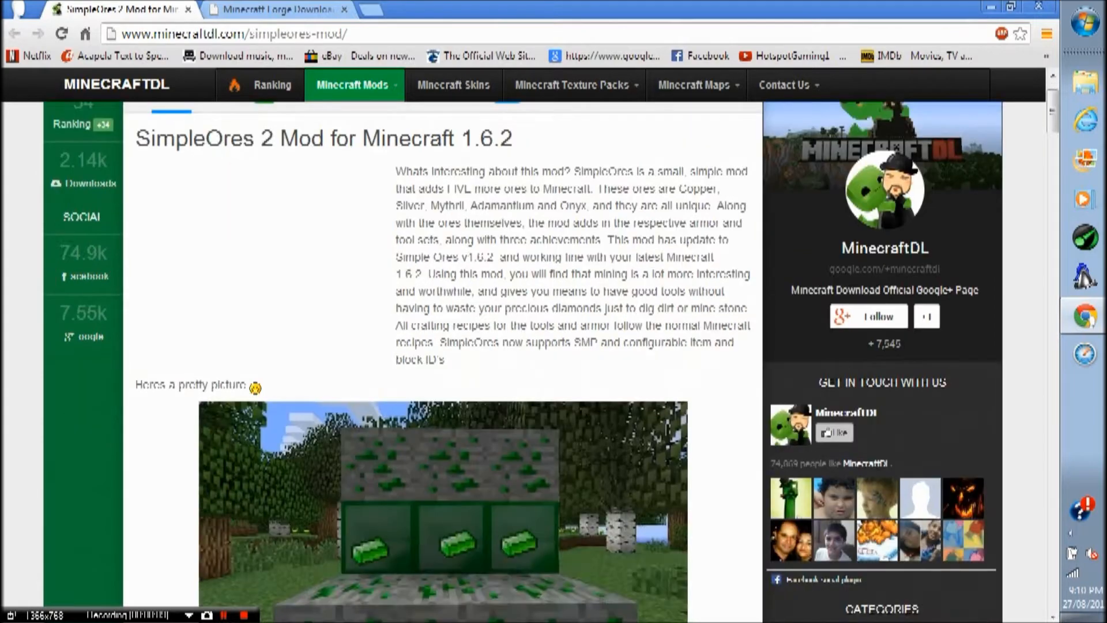
{"action": "scroll", "scroll_direction": "down", "scroll_amount": 3}
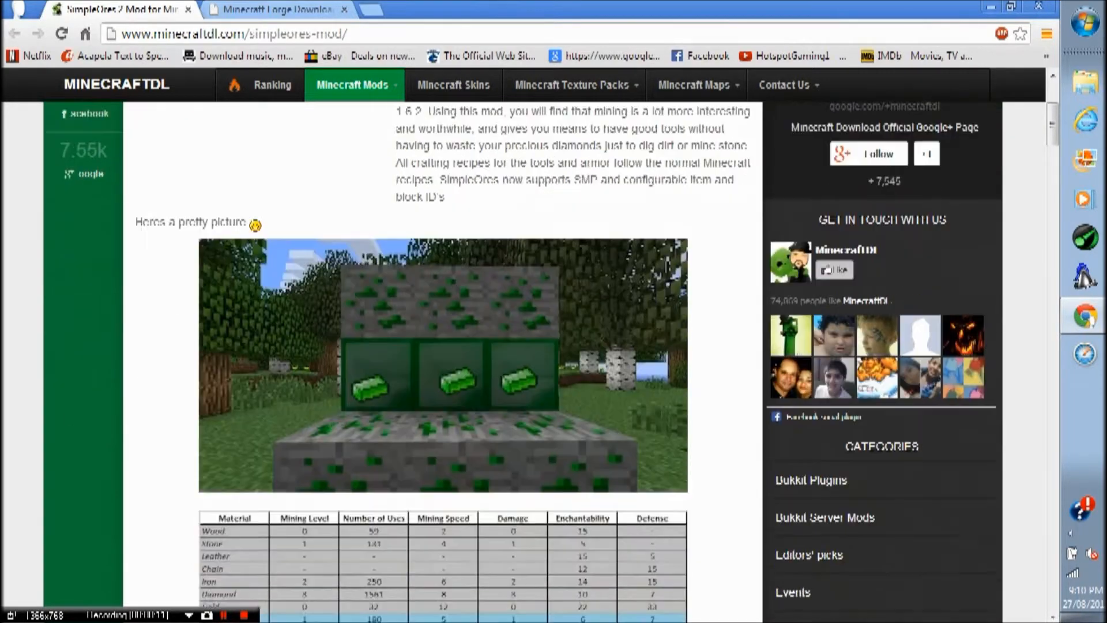
{"action": "scroll", "scroll_direction": "down", "scroll_amount": 3}
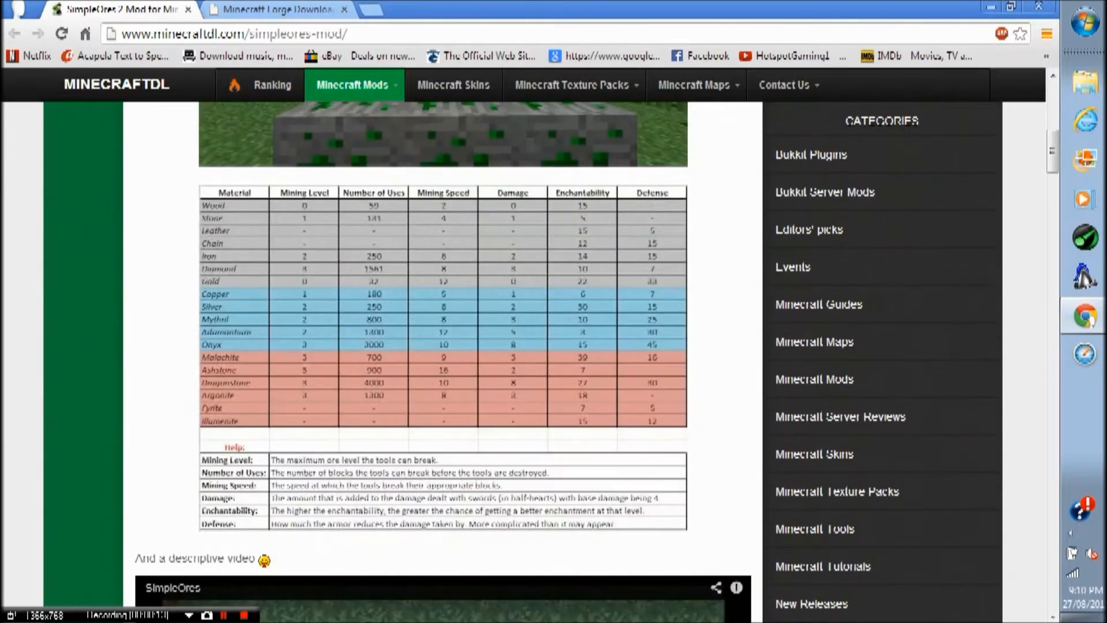
{"action": "scroll", "scroll_direction": "down", "scroll_amount": 3}
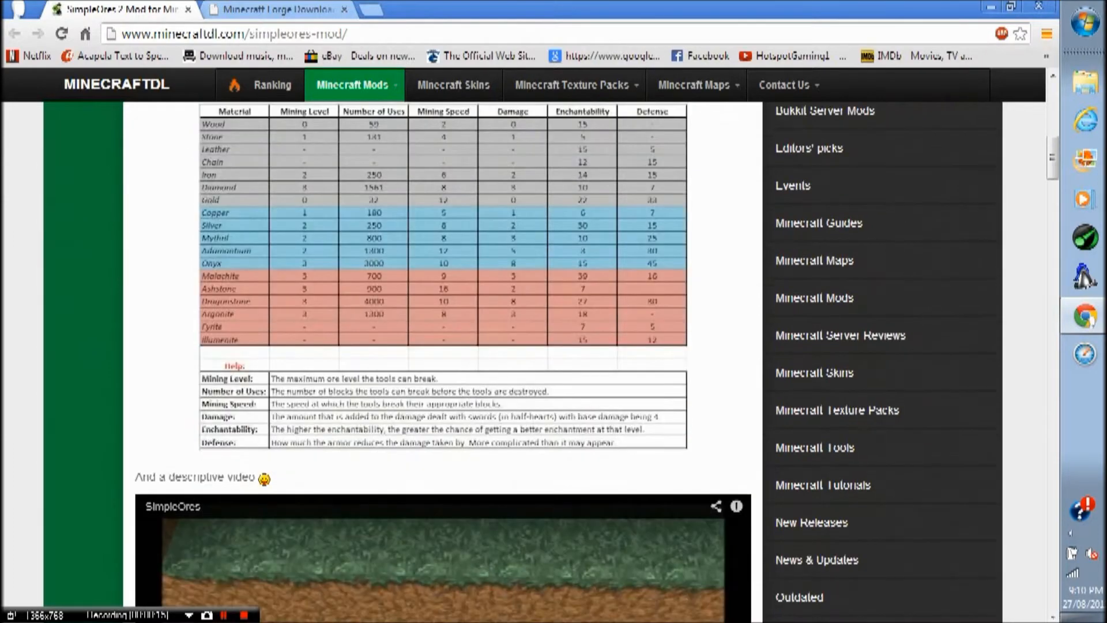
{"action": "scroll", "scroll_direction": "down", "scroll_amount": 3}
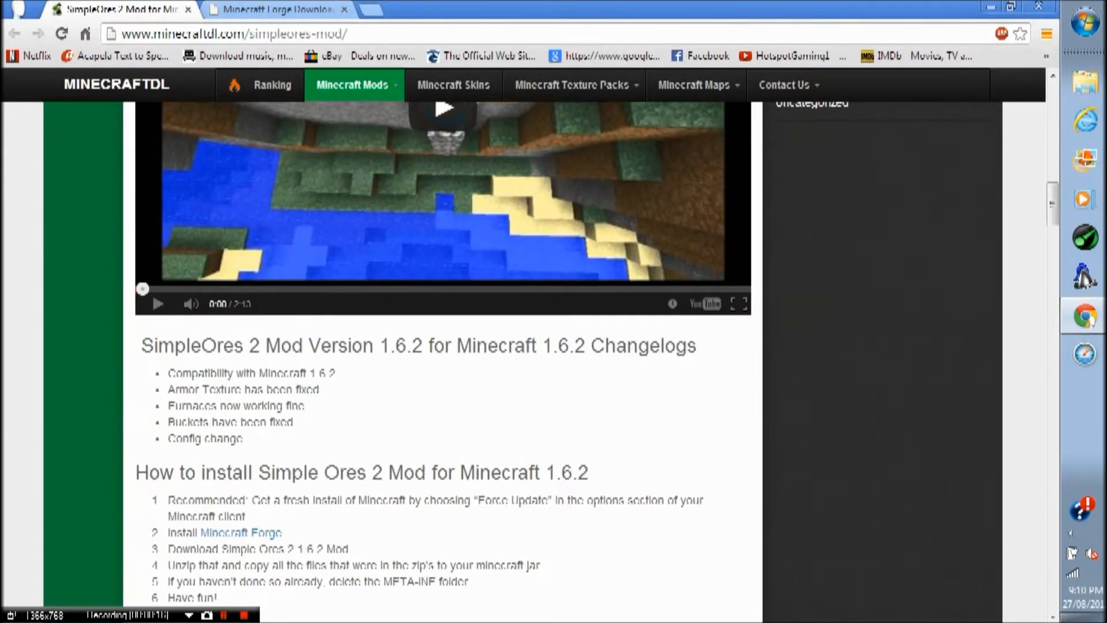
{"action": "scroll", "scroll_direction": "down", "scroll_amount": 3}
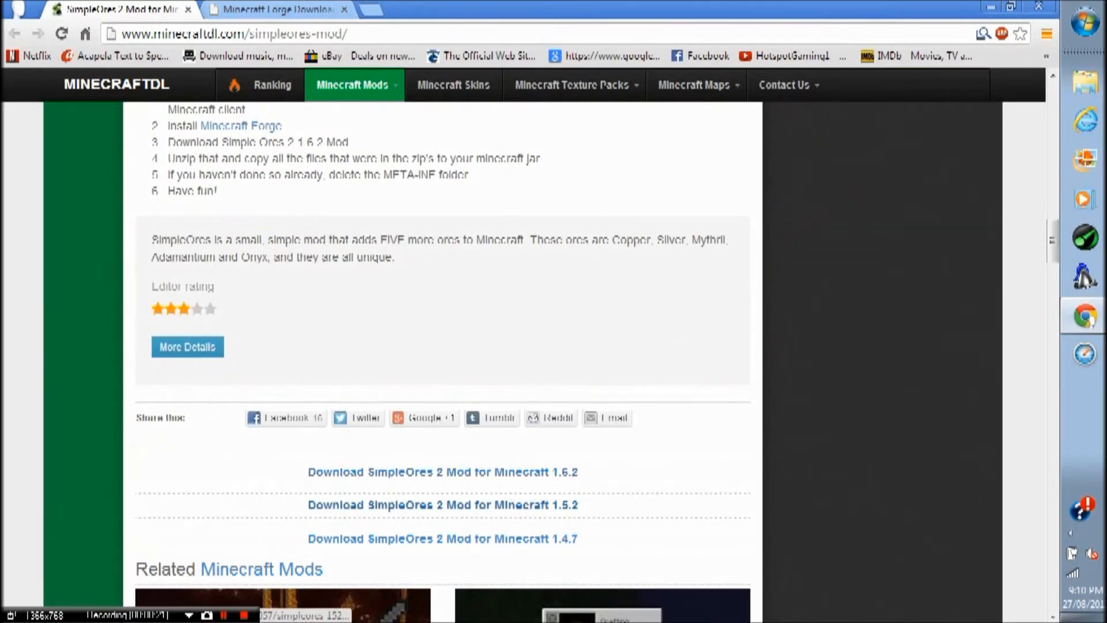
{"action": "mouse_move", "coordinate": [443, 505]}
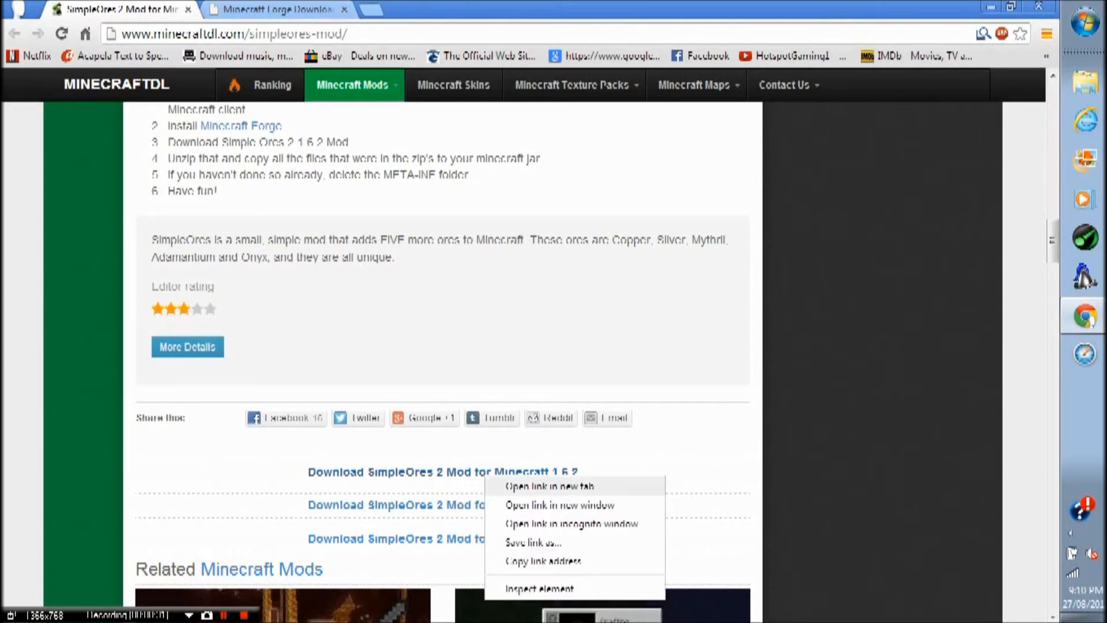
Download the SimpleOres 2 & Fusion Plugin v1.0.2.1 zip from the 1.6.2 MediaFire link.
{"action": "left_click", "coordinate": [552, 485]}
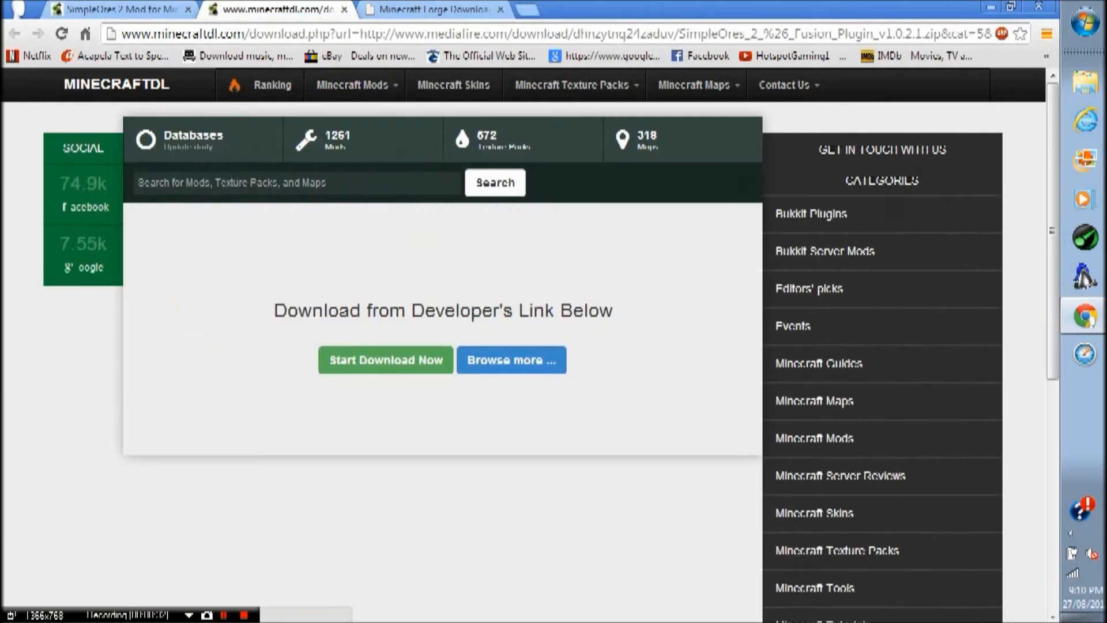
{"action": "left_click", "coordinate": [385, 359]}
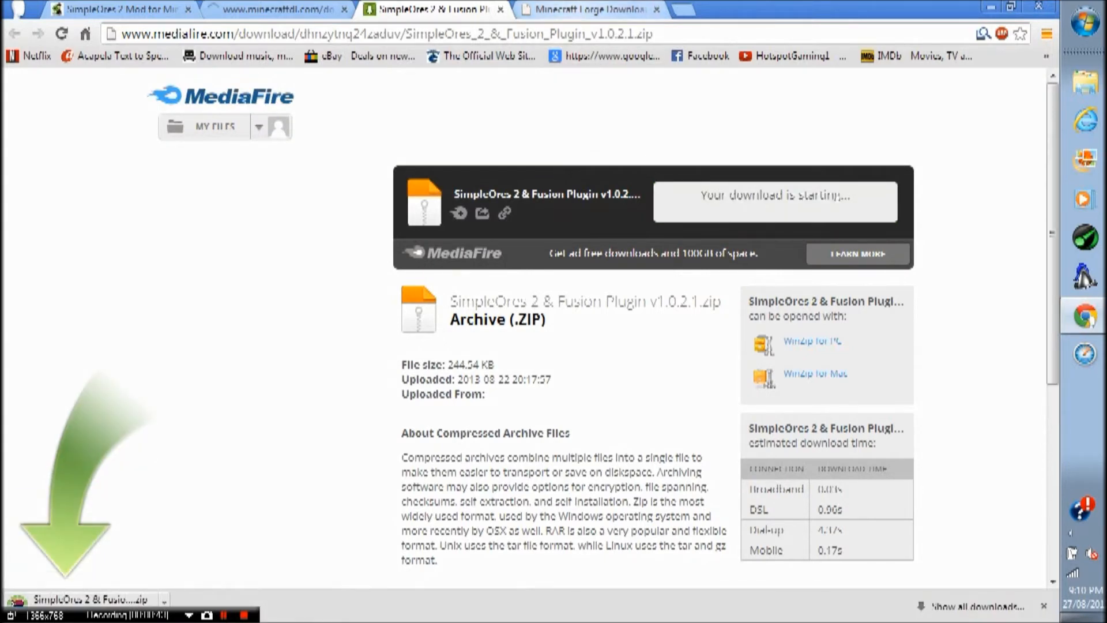
{"action": "left_click", "coordinate": [588, 10]}
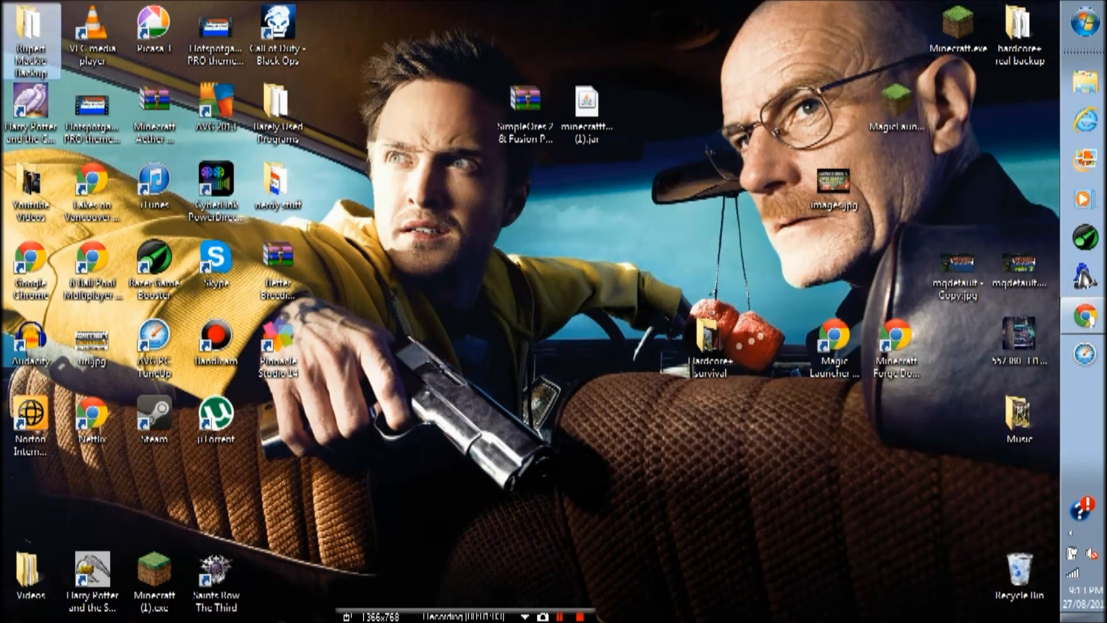
{"action": "left_click", "coordinate": [524, 103]}
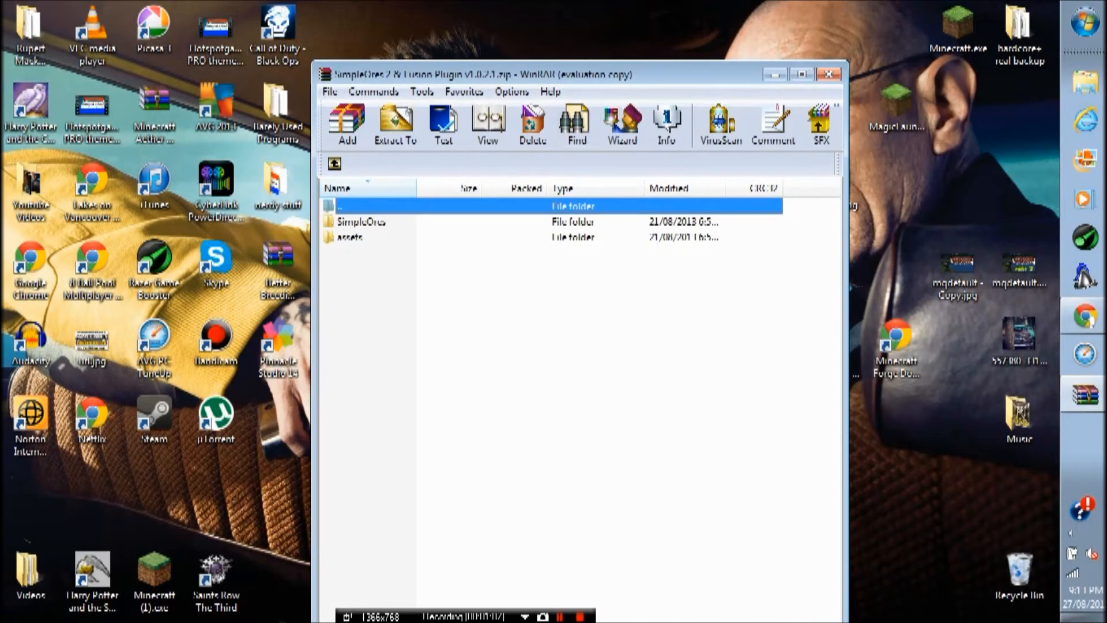
{"action": "left_click", "coordinate": [362, 222]}
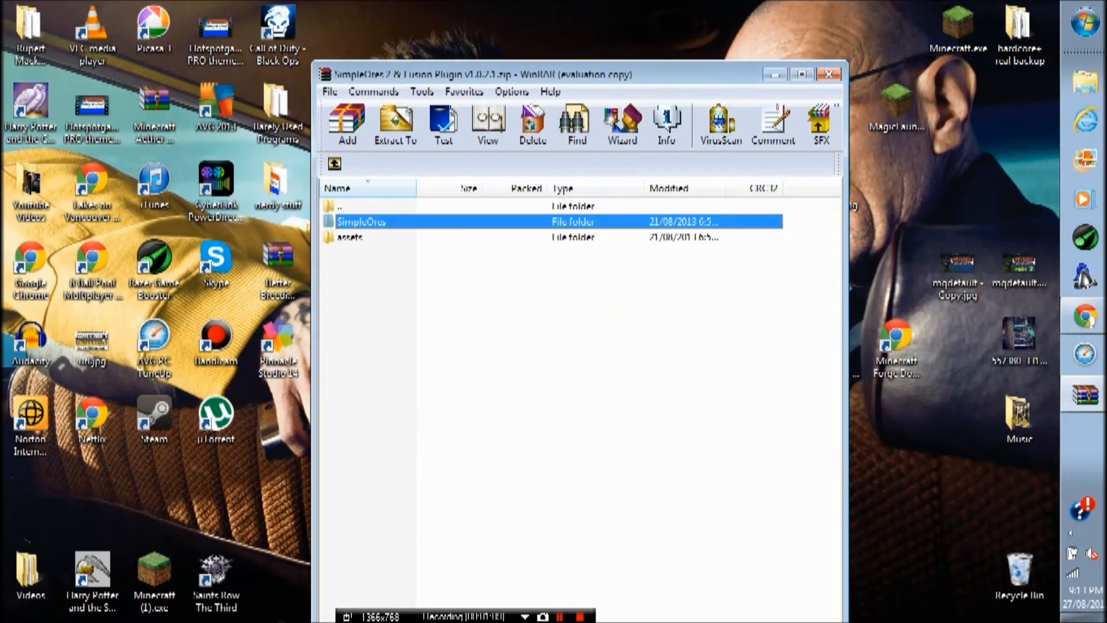
{"action": "left_click", "coordinate": [828, 68]}
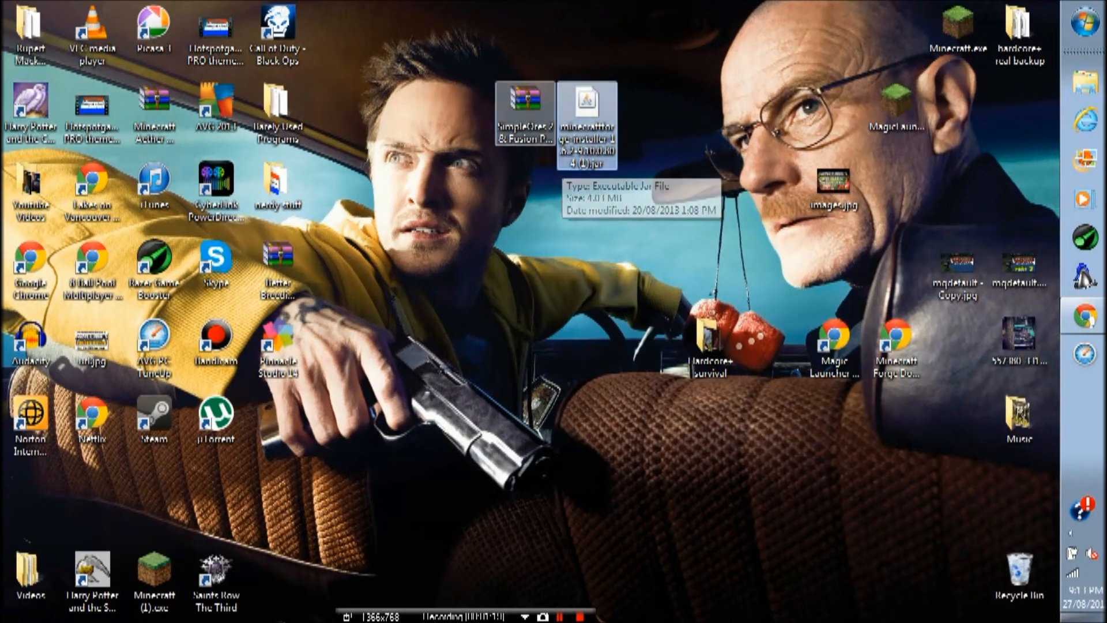
Run the minecraftforge installer jar and install the Forge client into .minecraft.
{"action": "double_click", "coordinate": [586, 104]}
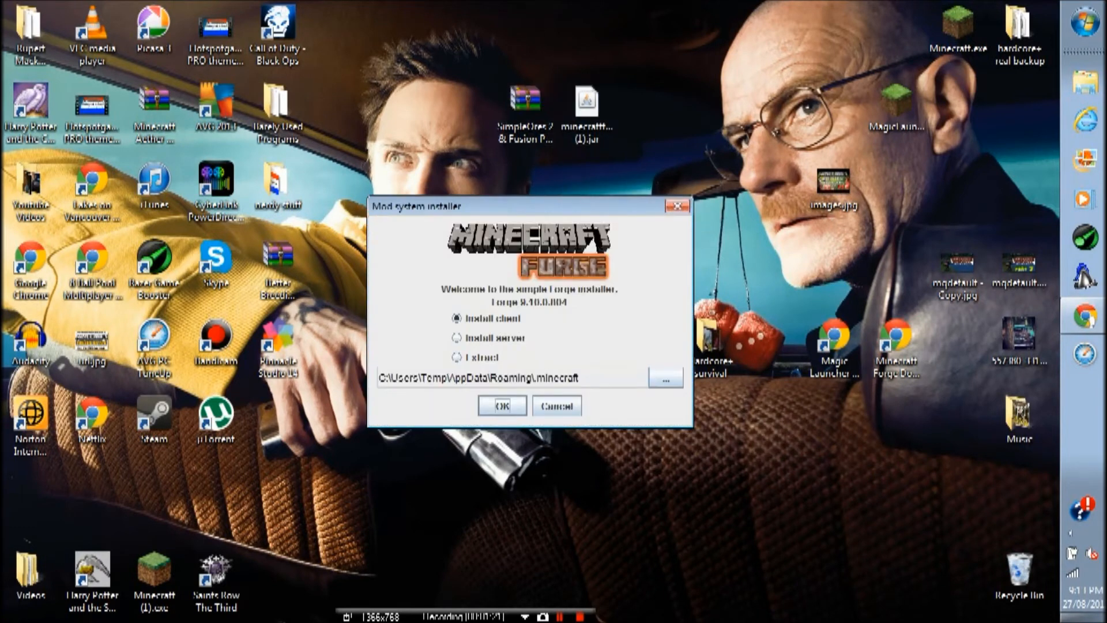
{"action": "left_click", "coordinate": [502, 406]}
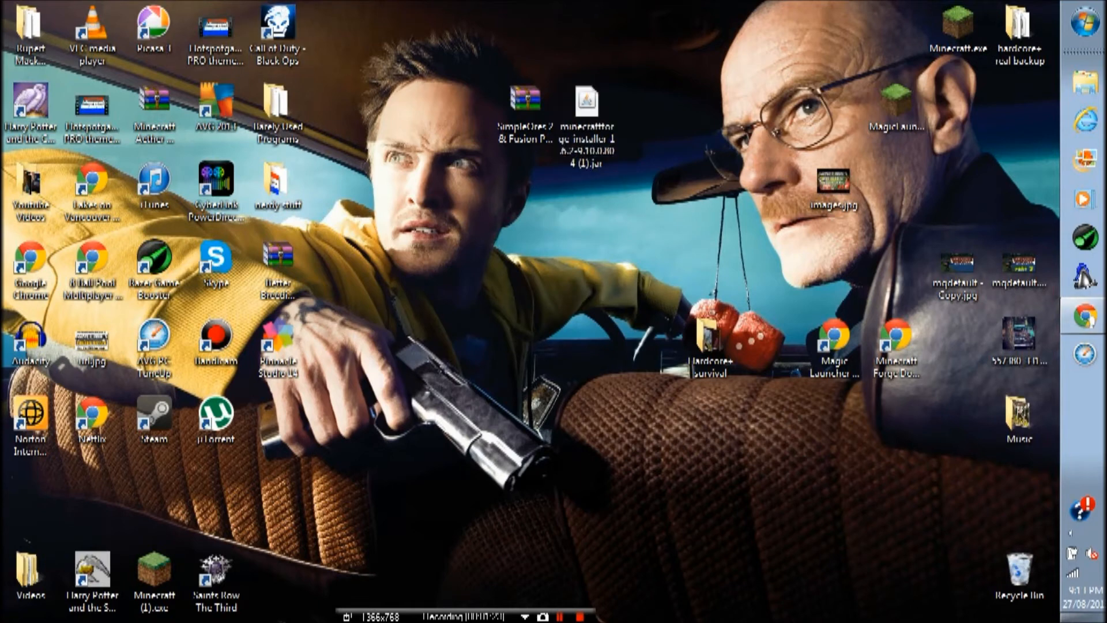
{"action": "left_click", "coordinate": [1091, 16]}
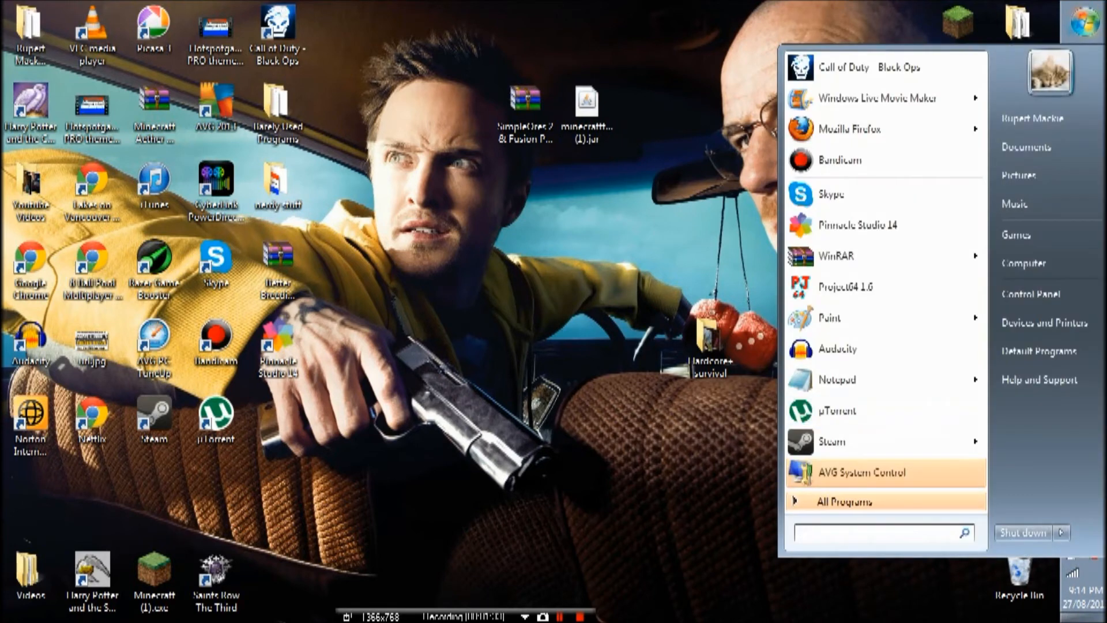
Search %appdata% from the Start menu to reach the Roaming folder holding .minecraft.
{"action": "type", "text": "%appl"}
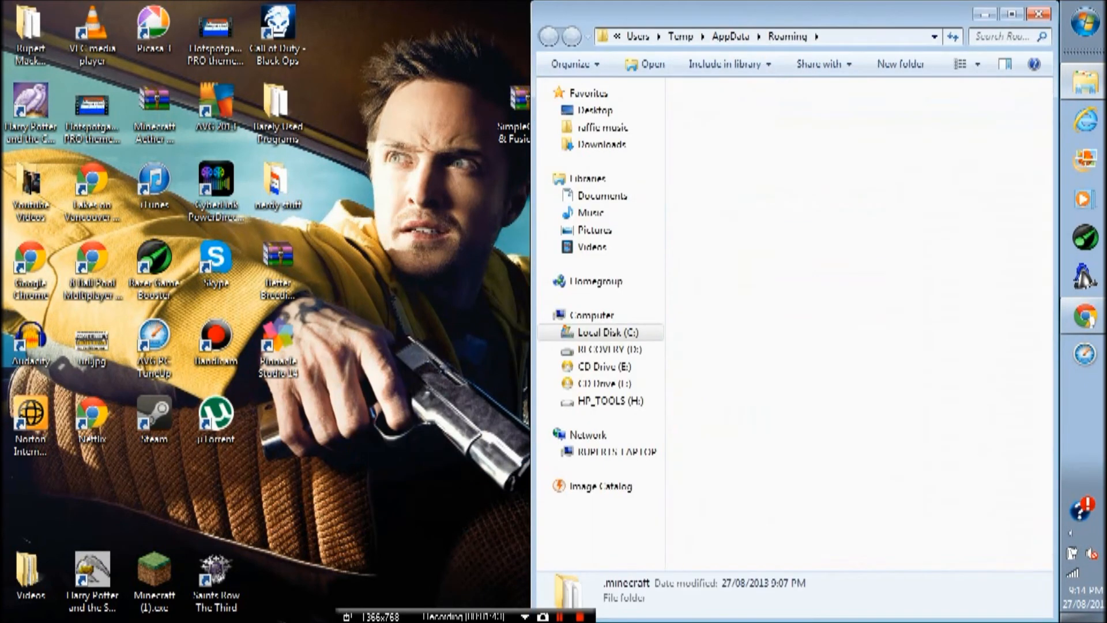
Move the SimpleOres zip into .minecraft\mods and close the Explorer window.
{"action": "double_click", "coordinate": [624, 593]}
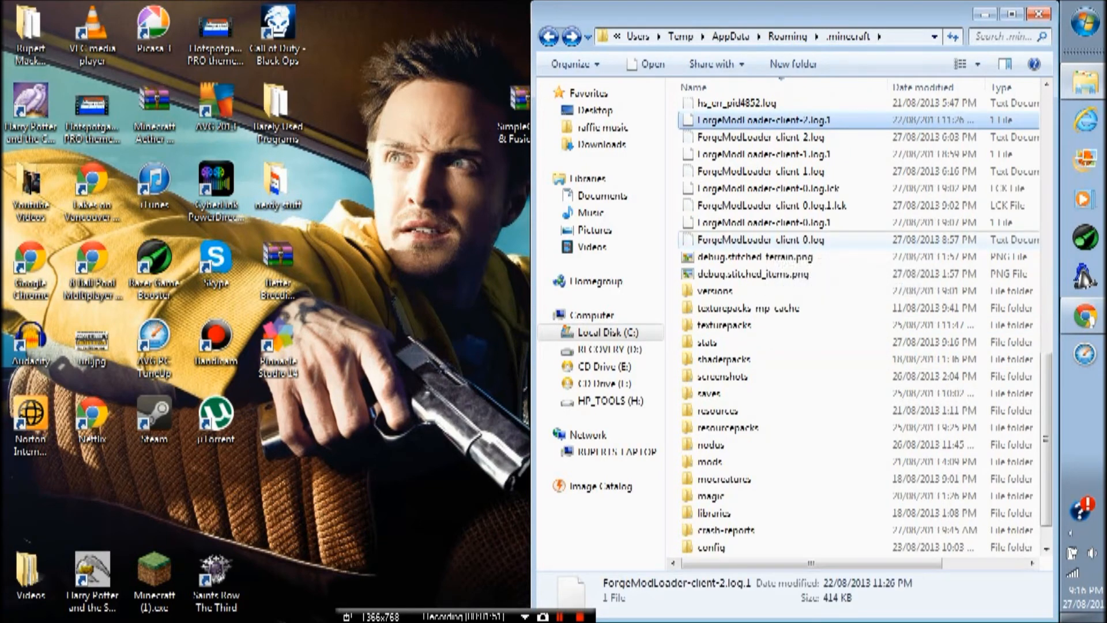
{"action": "left_click", "coordinate": [710, 341]}
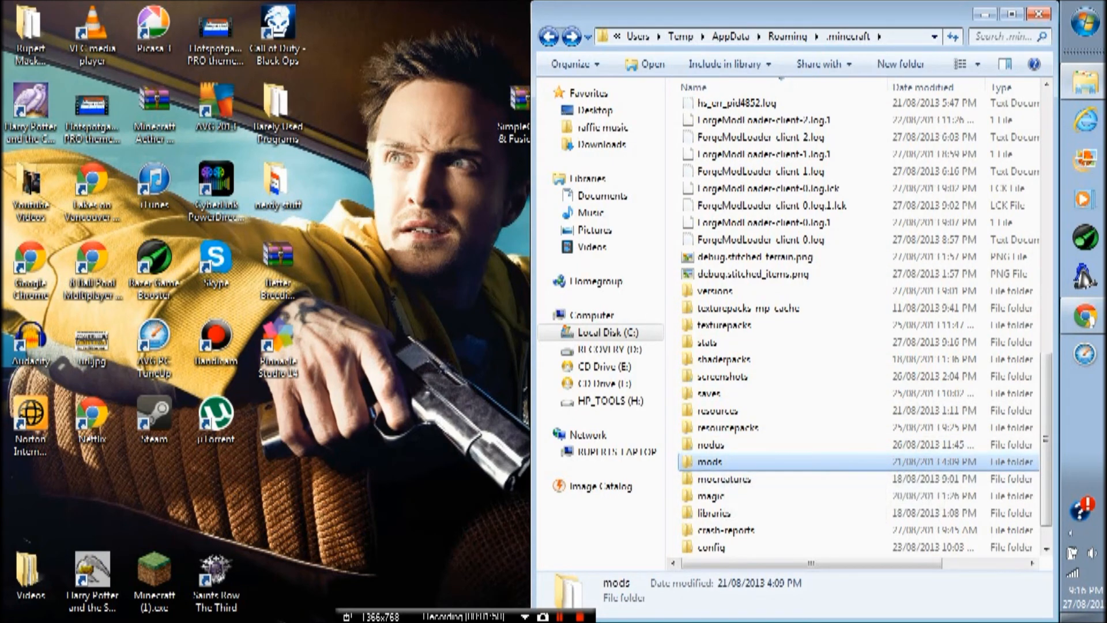
{"action": "double_click", "coordinate": [713, 461]}
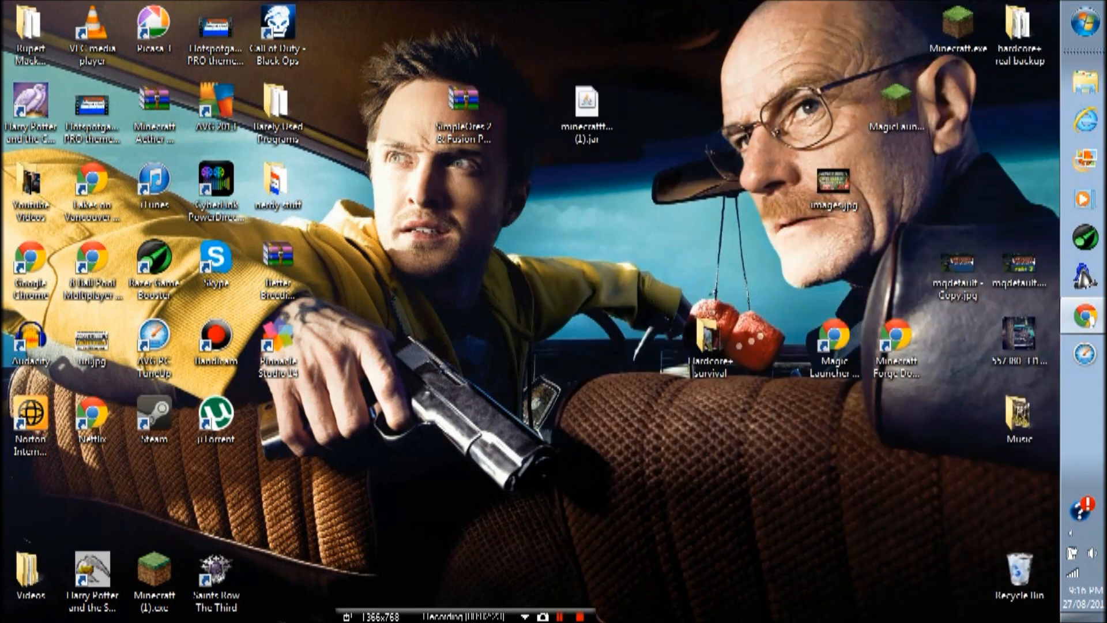
{"action": "left_click", "coordinate": [461, 102]}
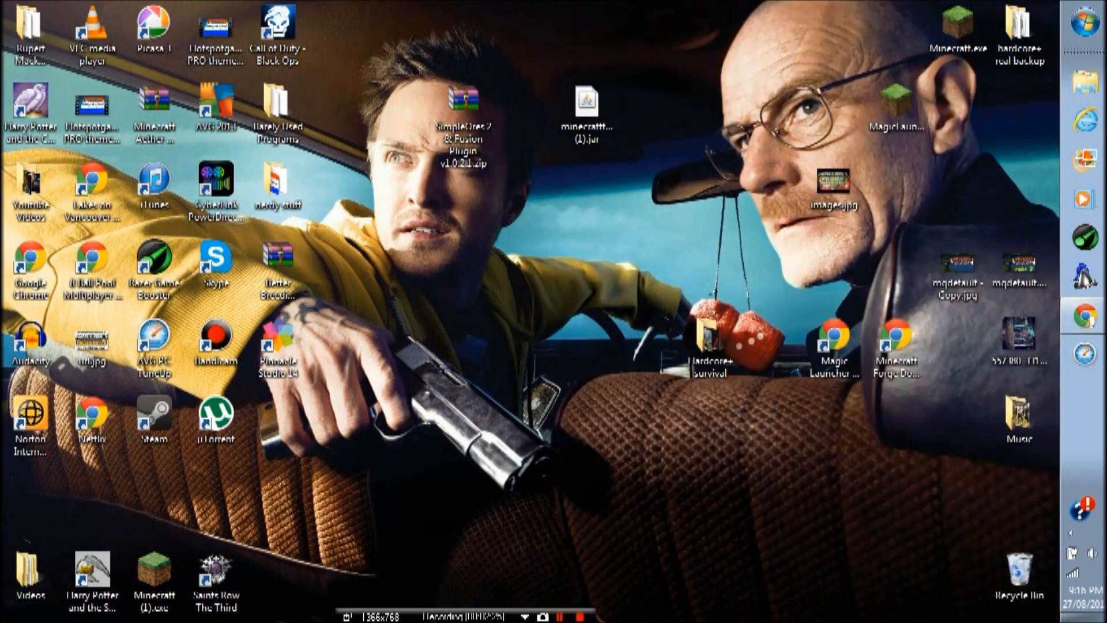